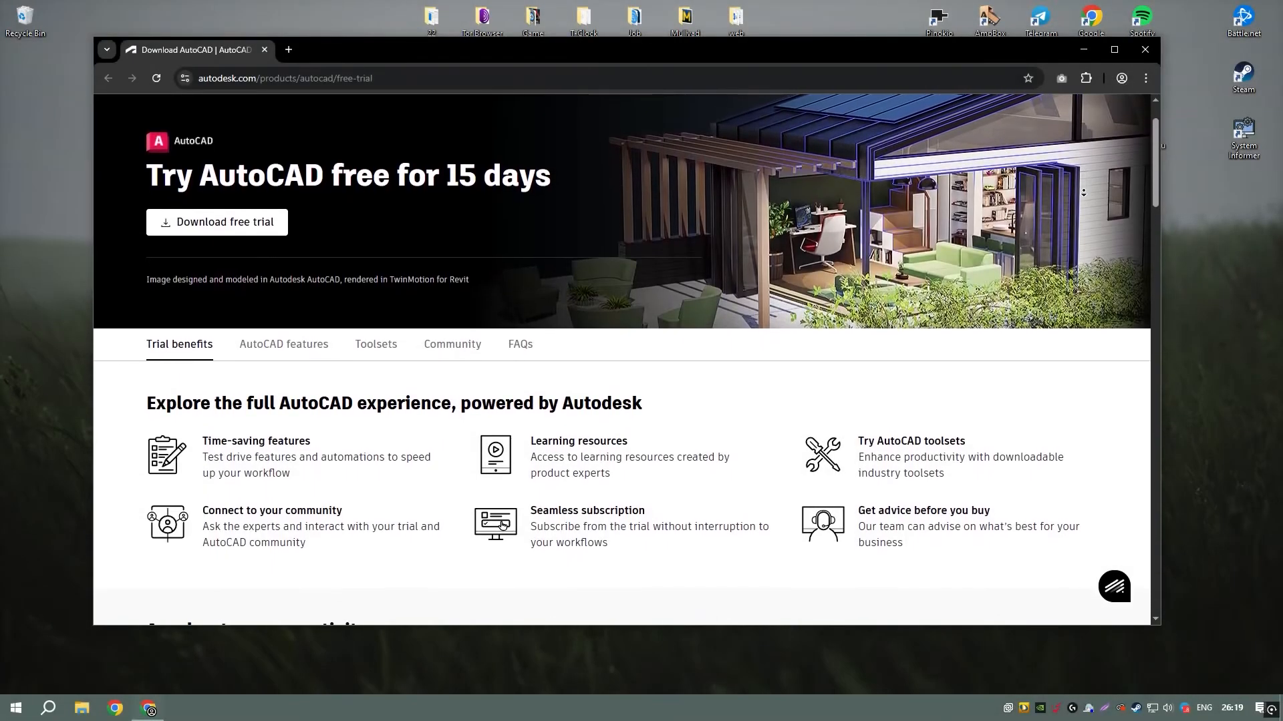
Step: Scroll down through the AutoCAD free-trial page on the Autodesk website
scroll(down, 3)
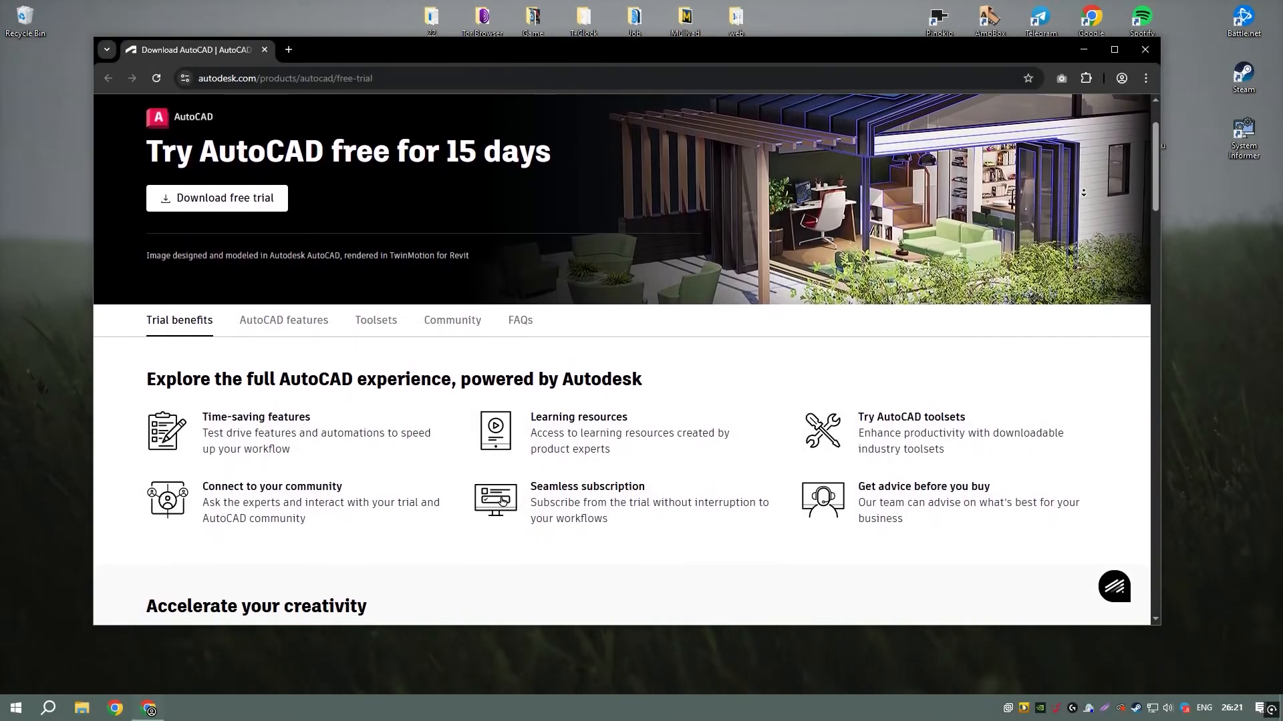
scroll(down, 3)
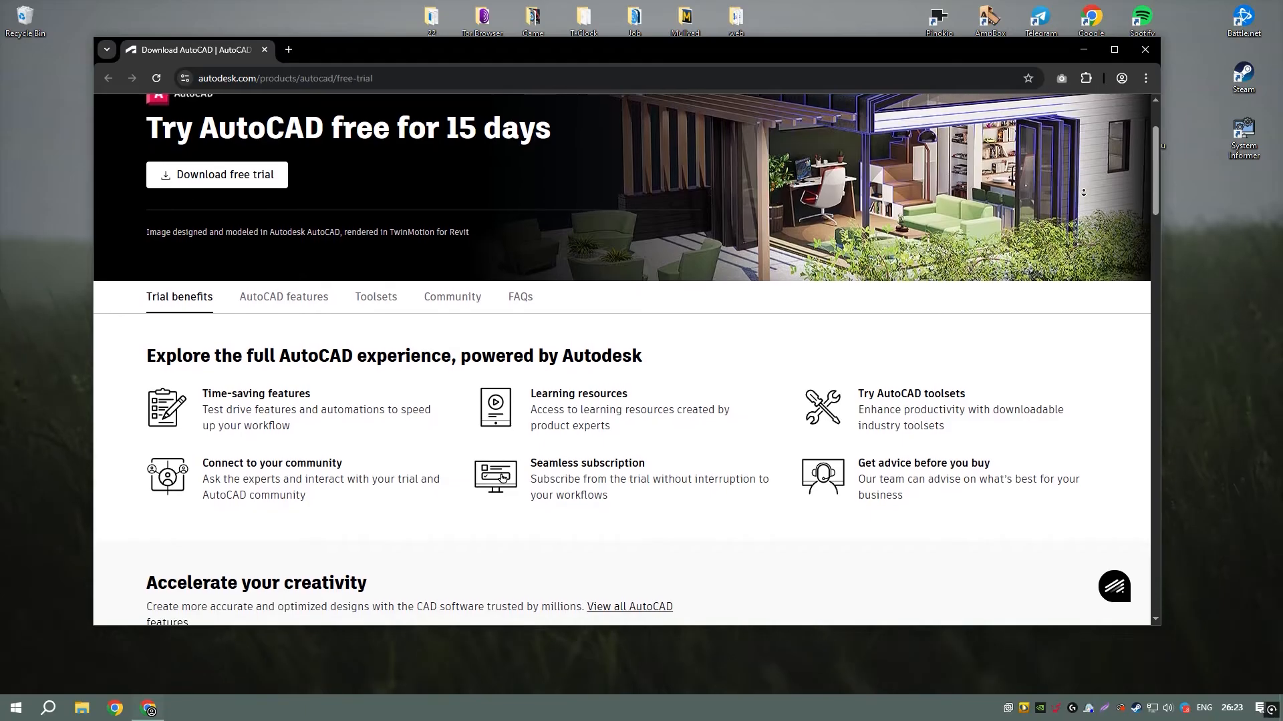
scroll(down, 3)
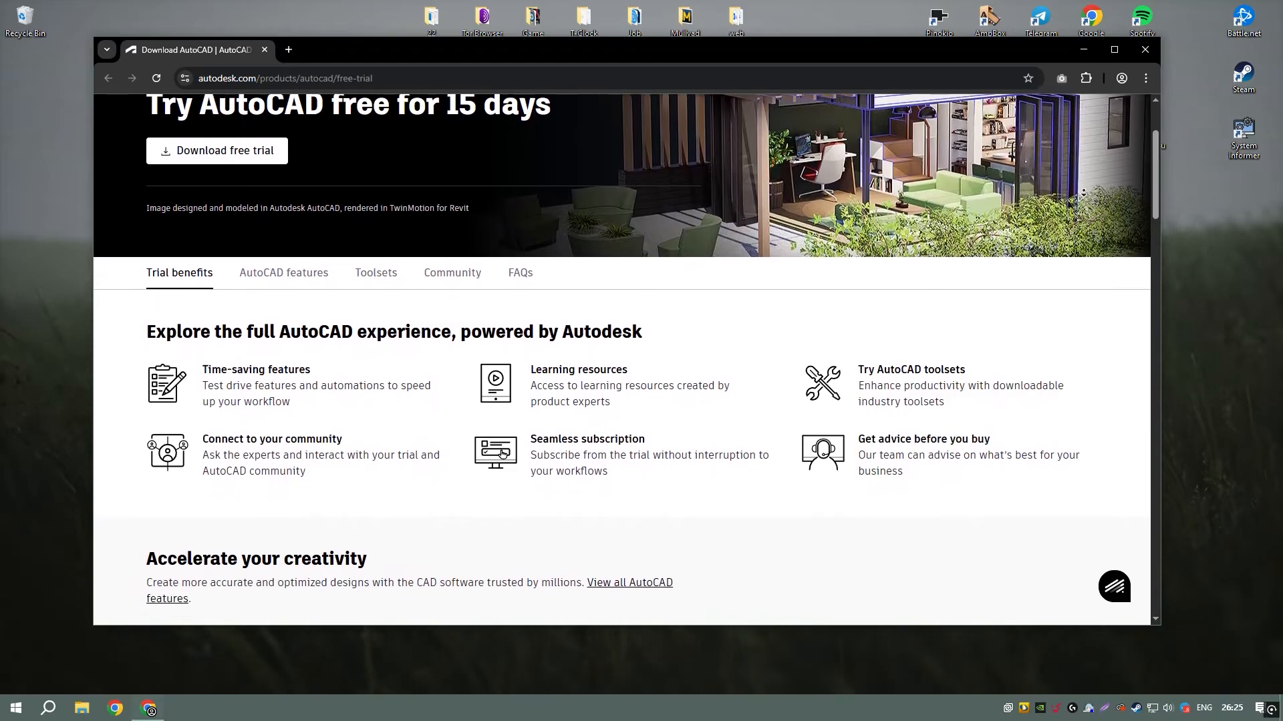
scroll(down, 3)
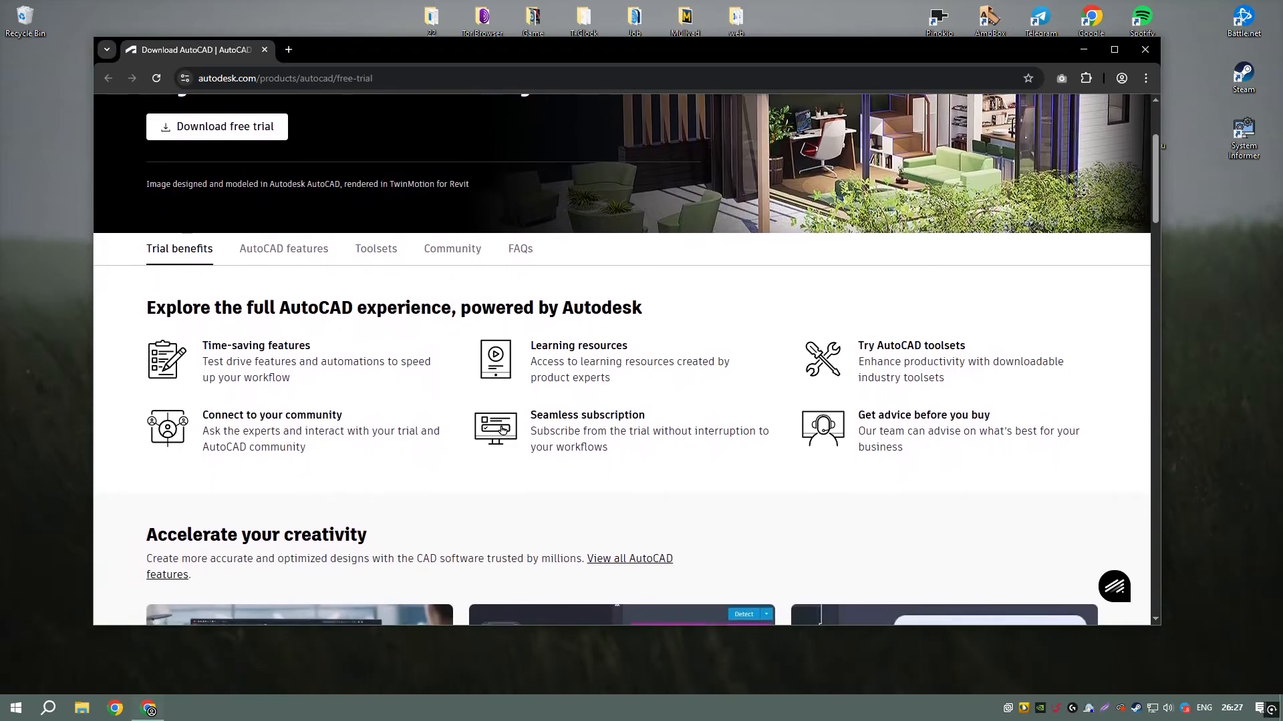
scroll(down, 3)
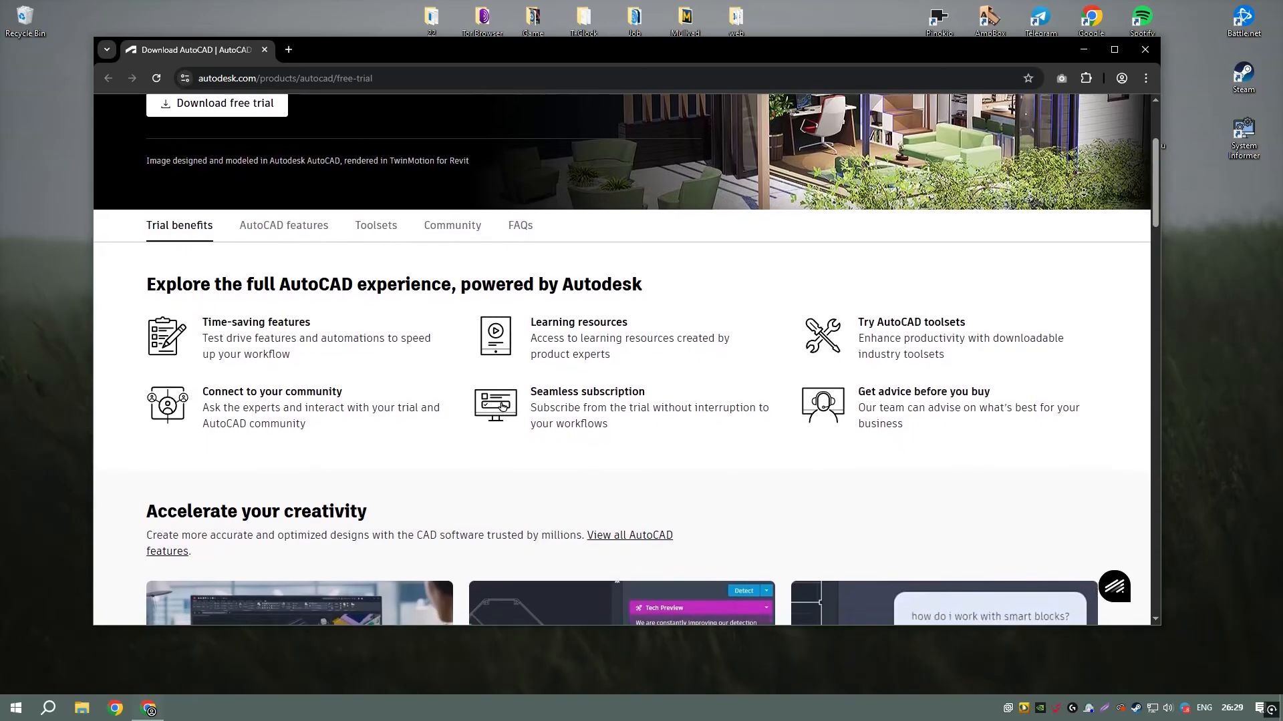
scroll(down, 3)
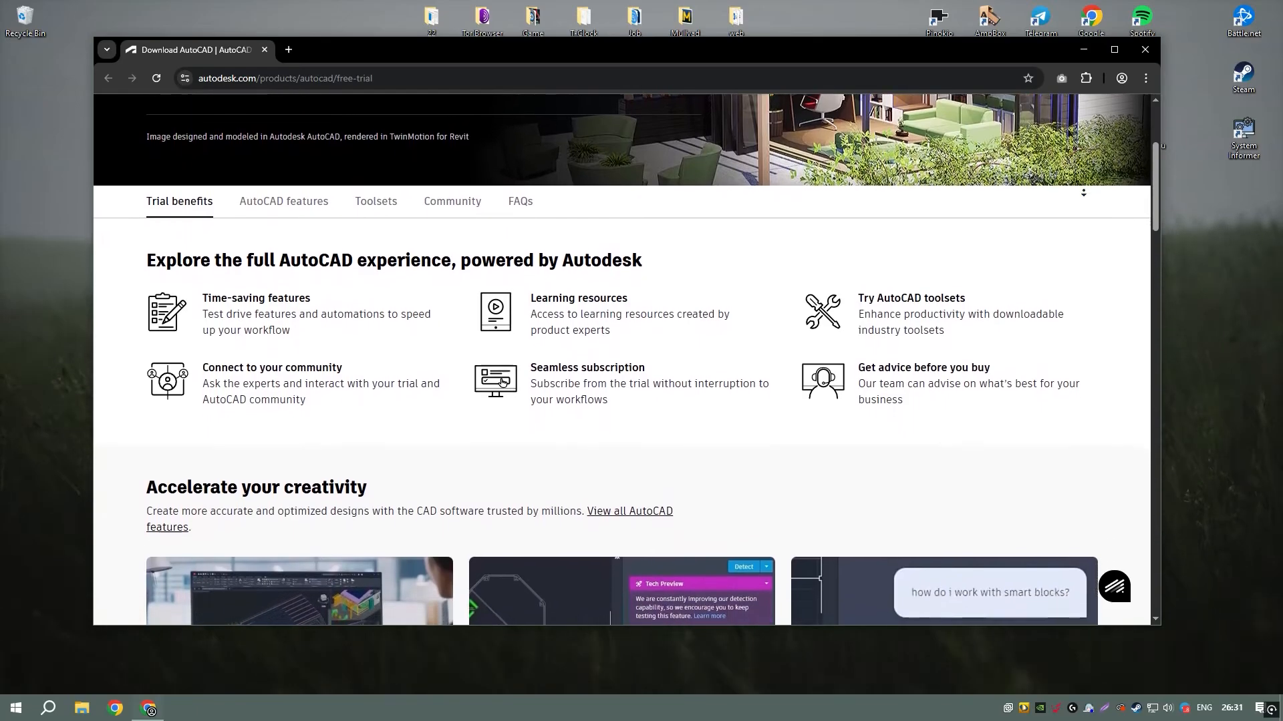
scroll(down, 3)
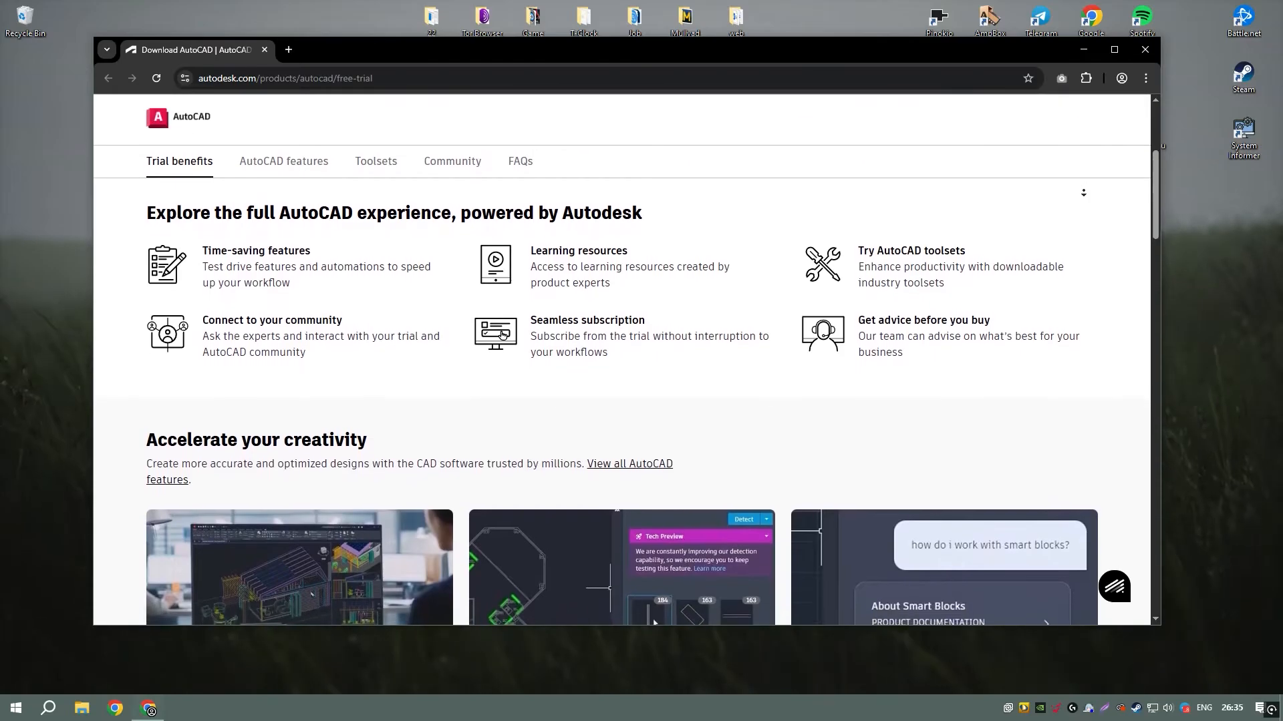
scroll(down, 3)
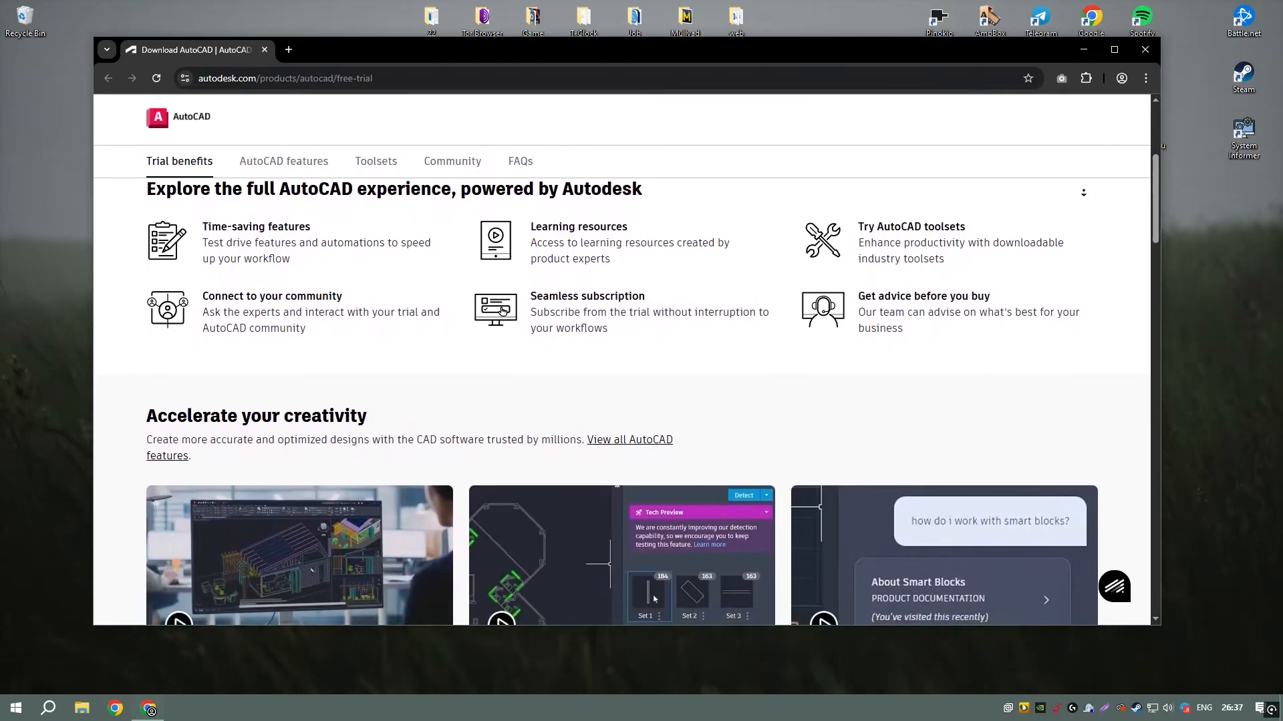
scroll(down, 3)
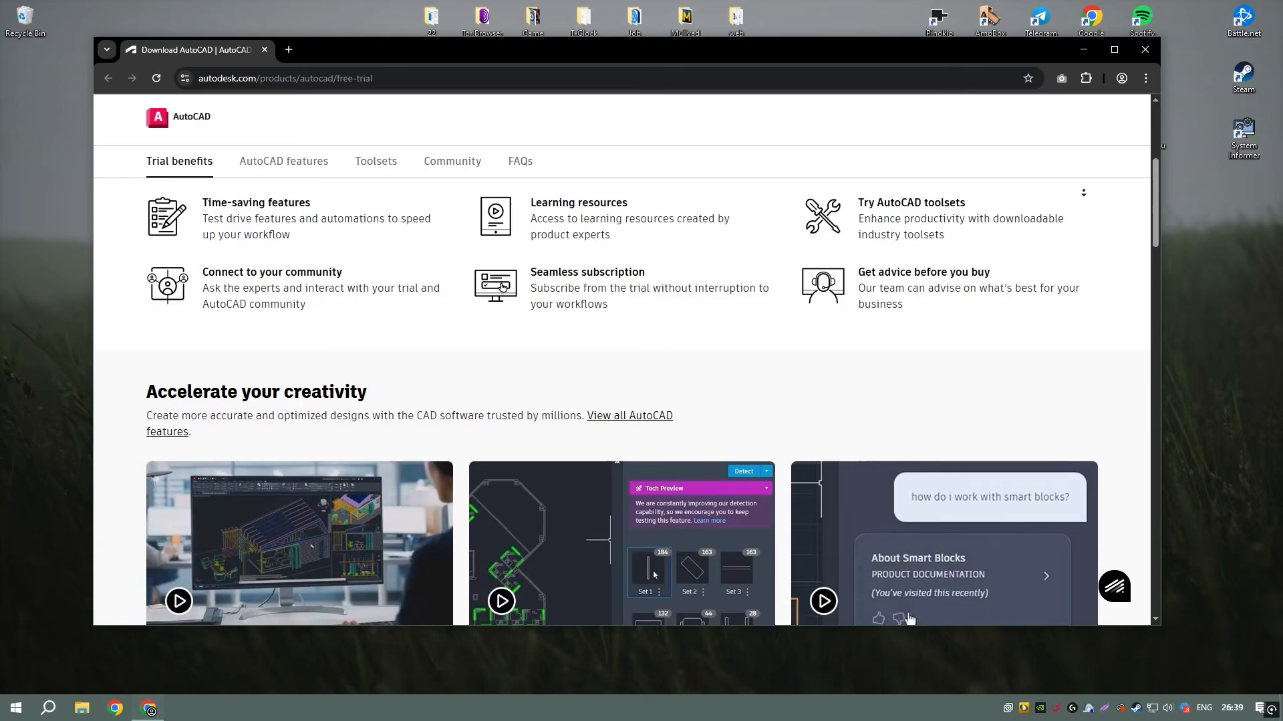
scroll(down, 3)
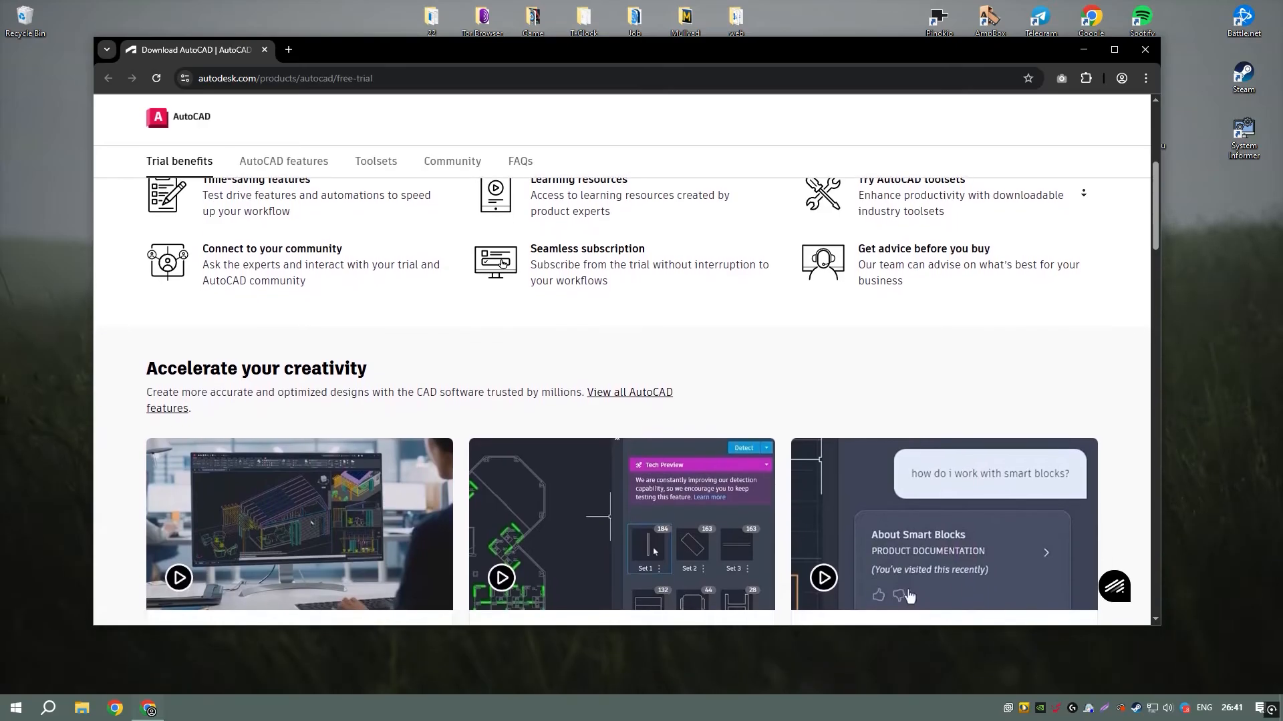
scroll(down, 3)
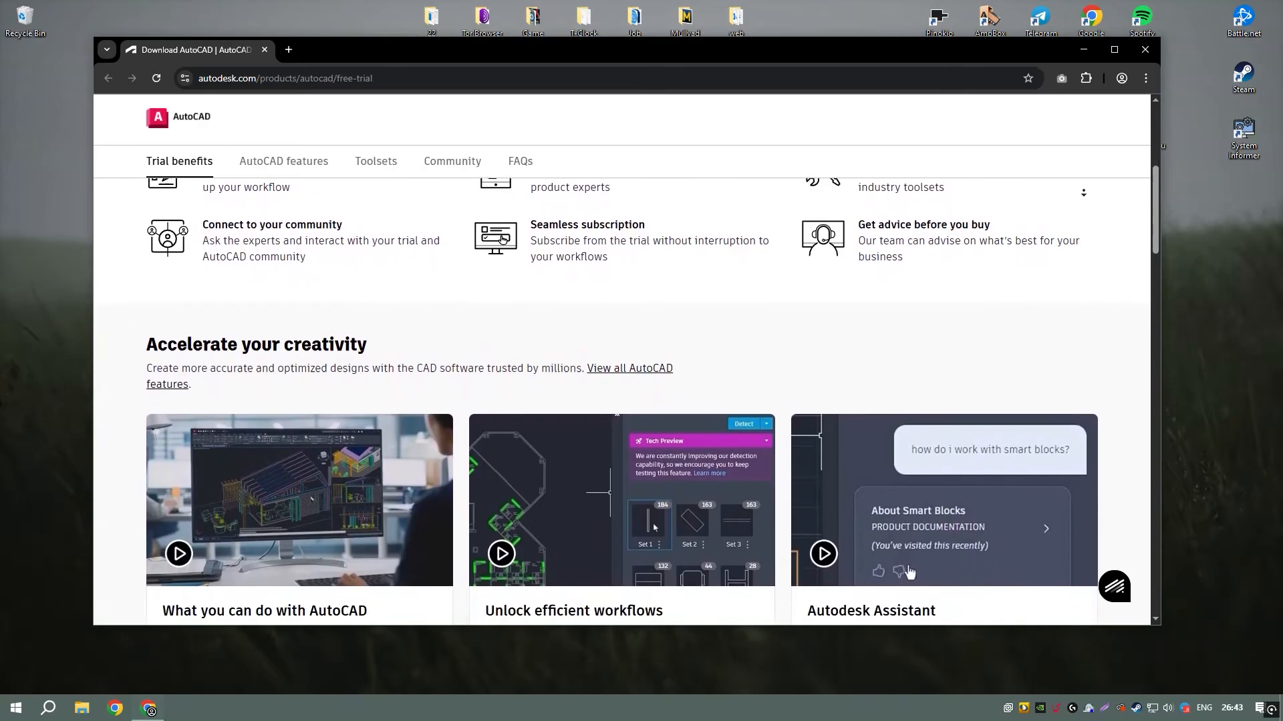
scroll(down, 3)
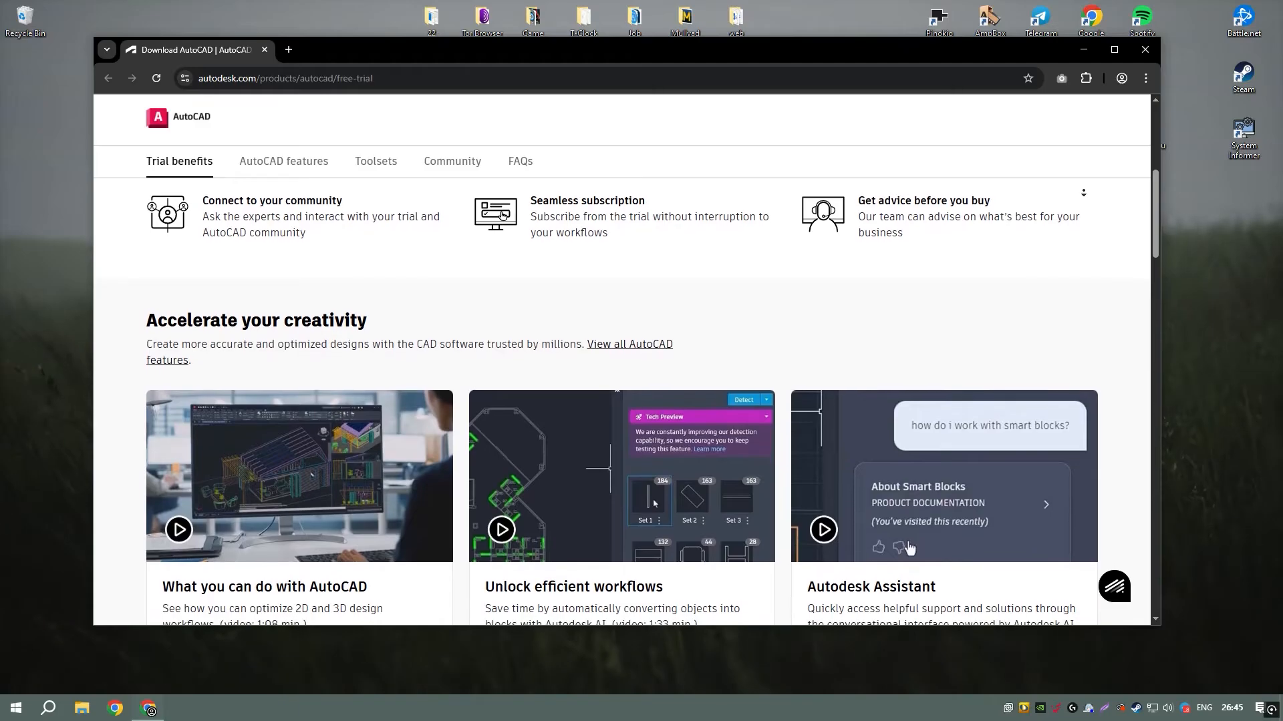
scroll(down, 3)
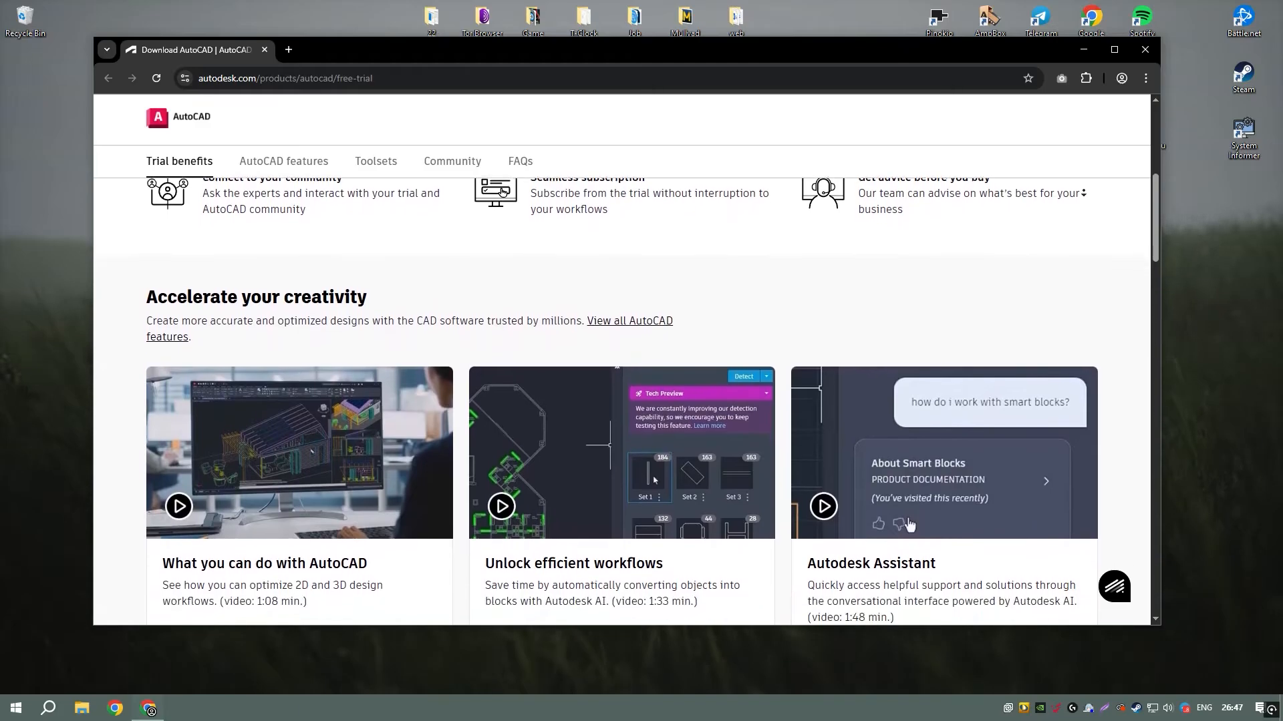
scroll(down, 3)
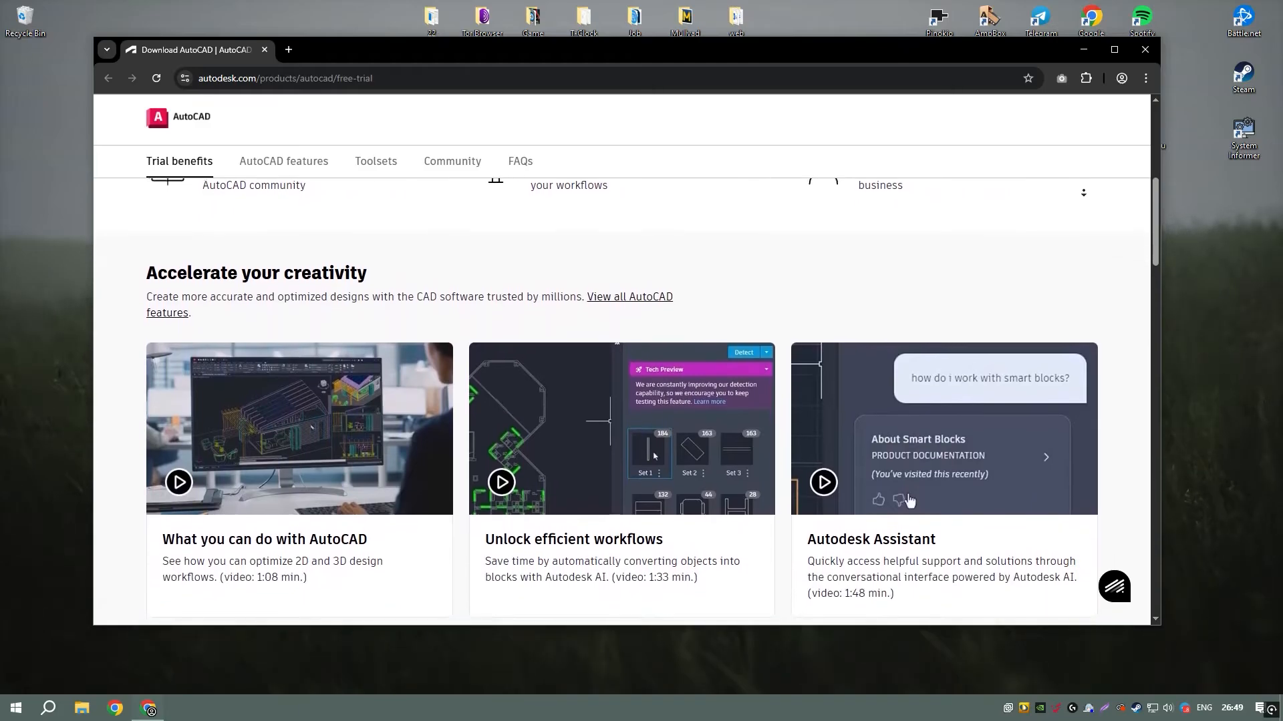
scroll(down, 3)
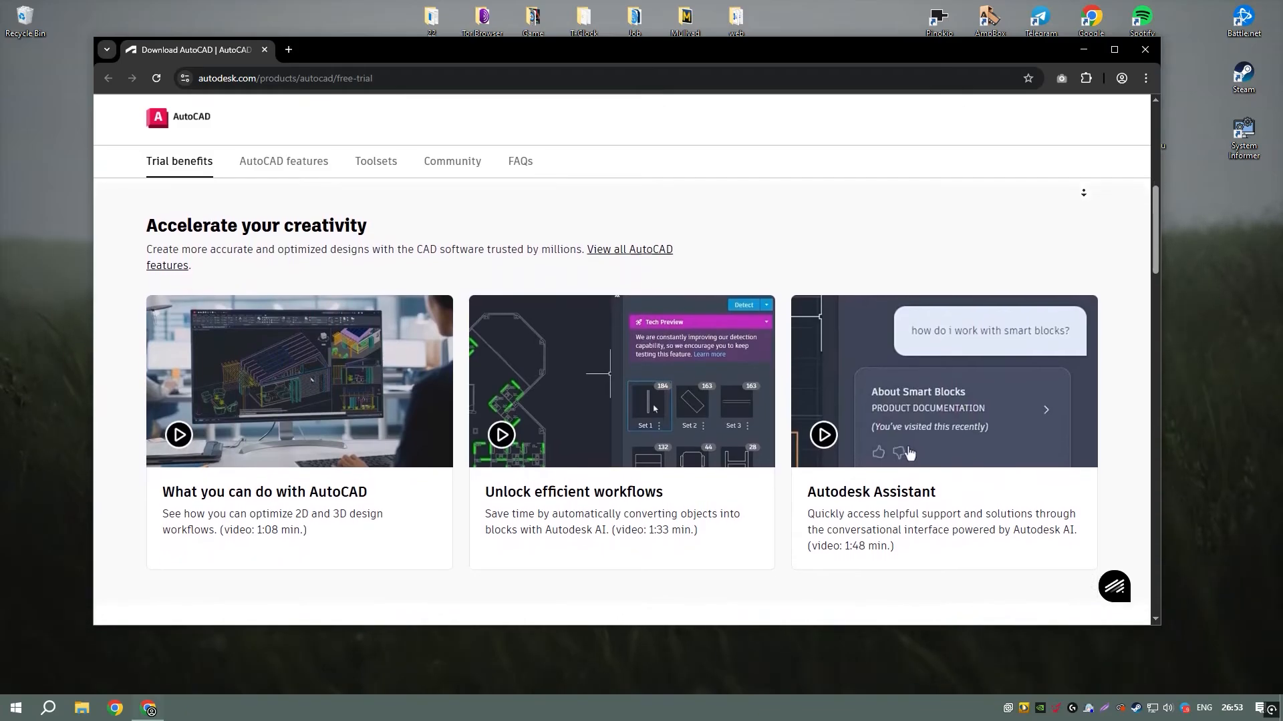
Step: Continue browsing the page, return toward the top and close the browser to the desktop
click(284, 160)
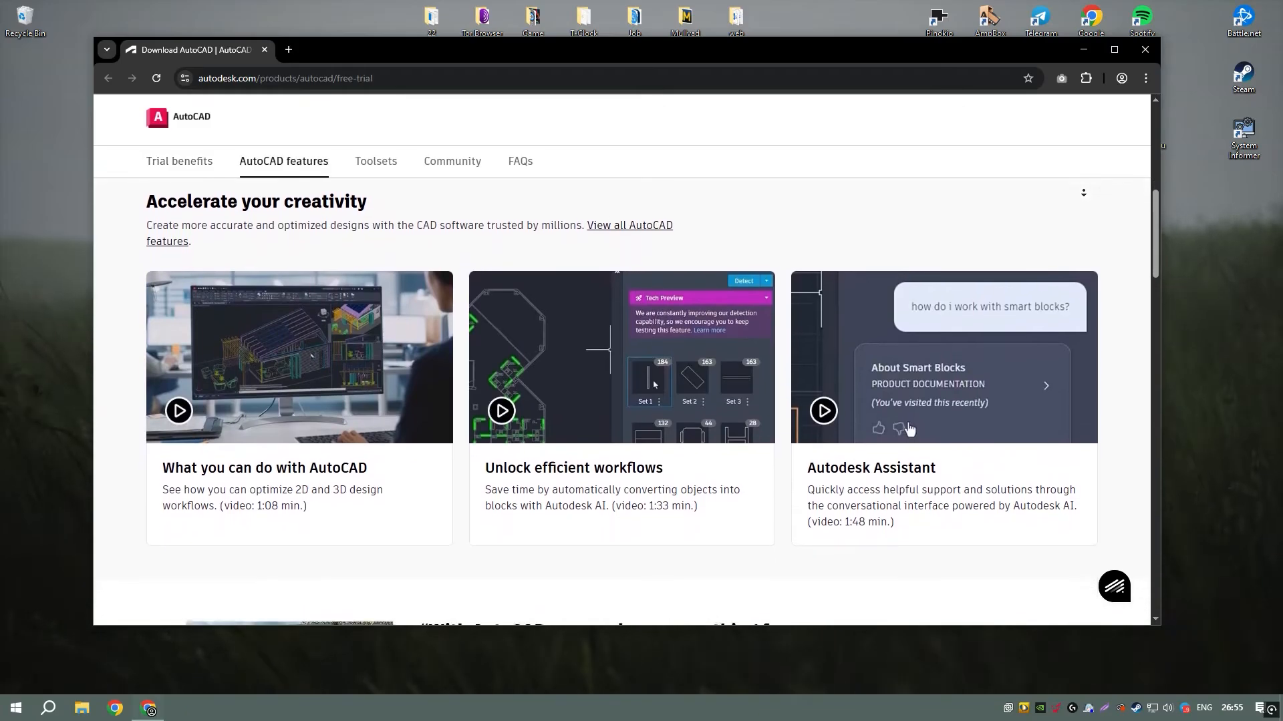
scroll(down, 3)
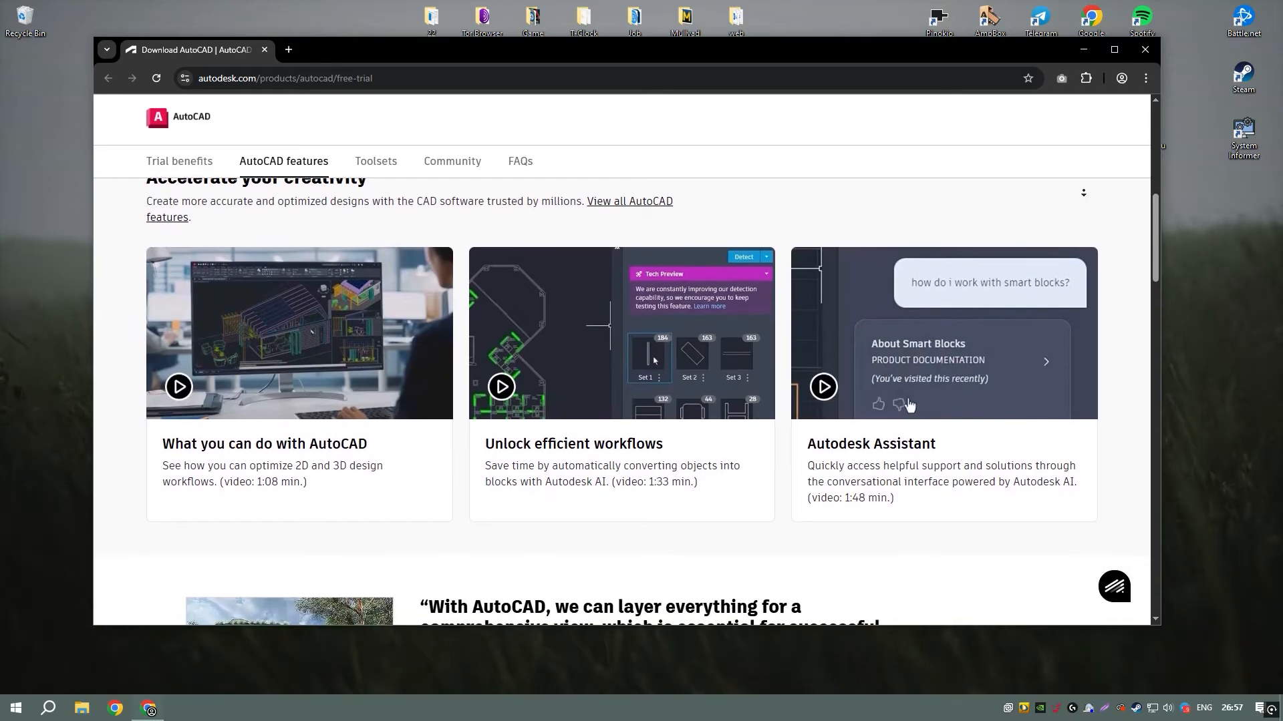
scroll(down, 3)
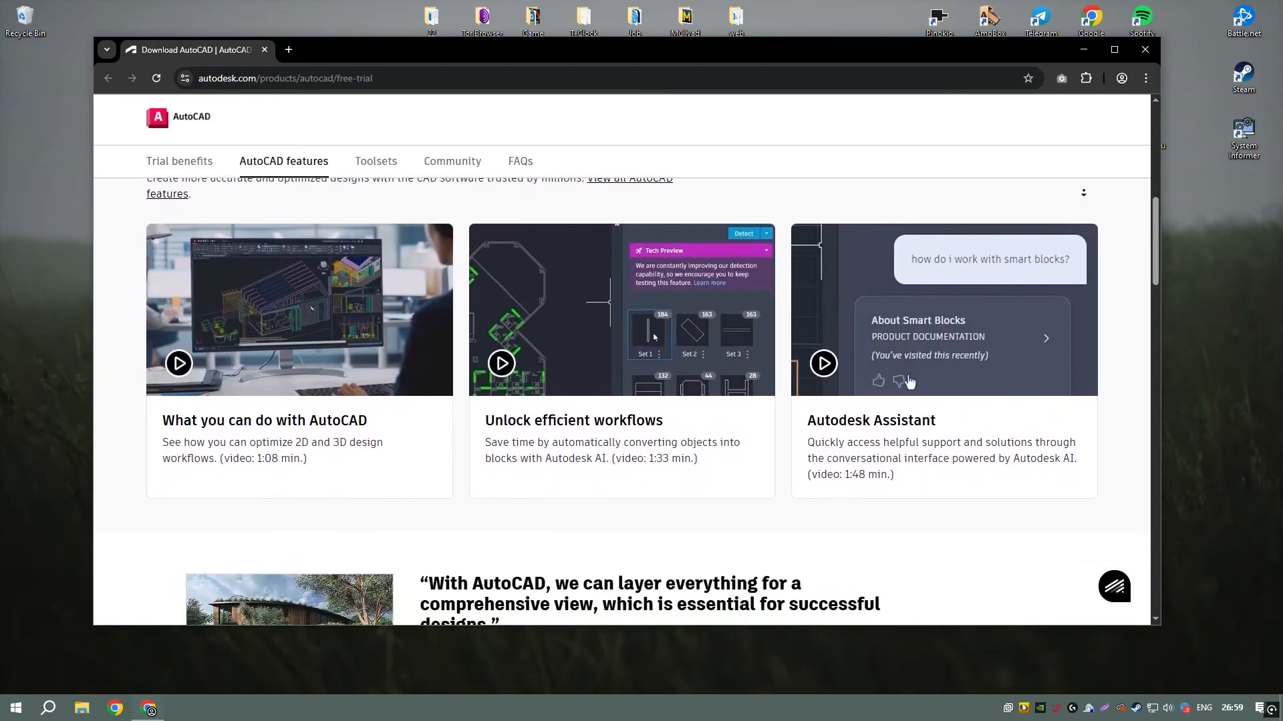
scroll(down, 3)
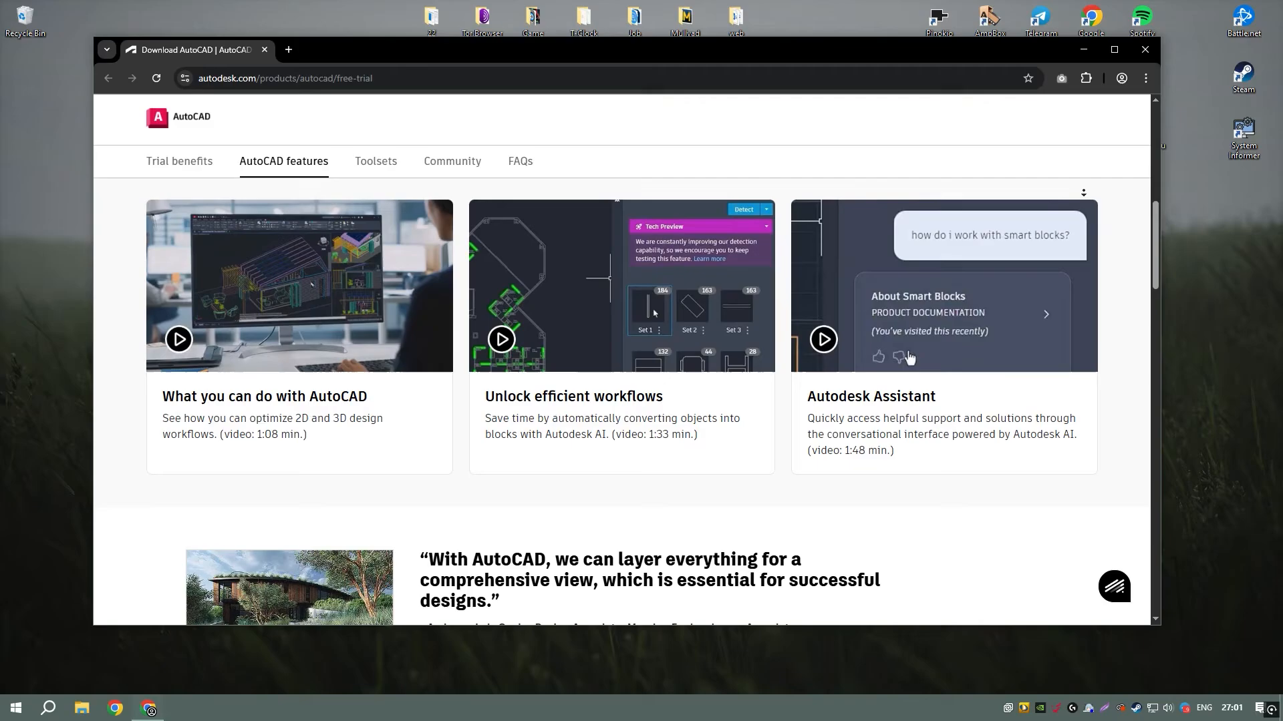
scroll(down, 3)
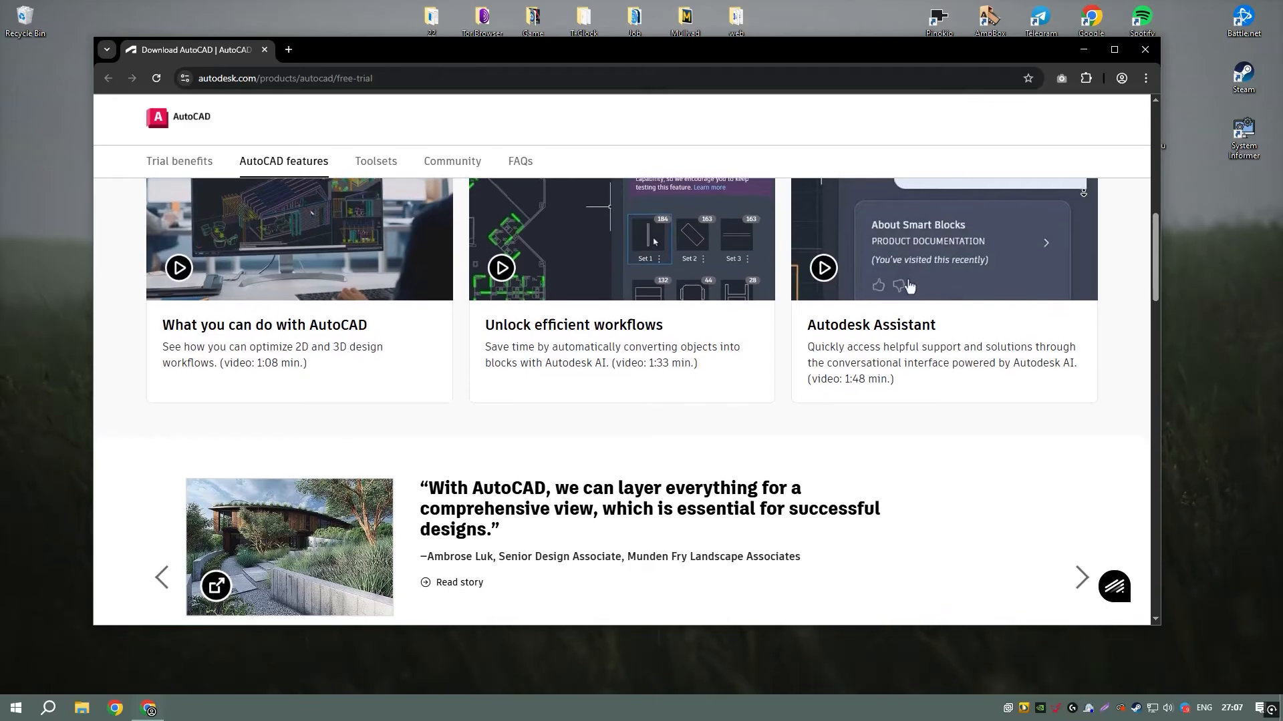
scroll(down, 3)
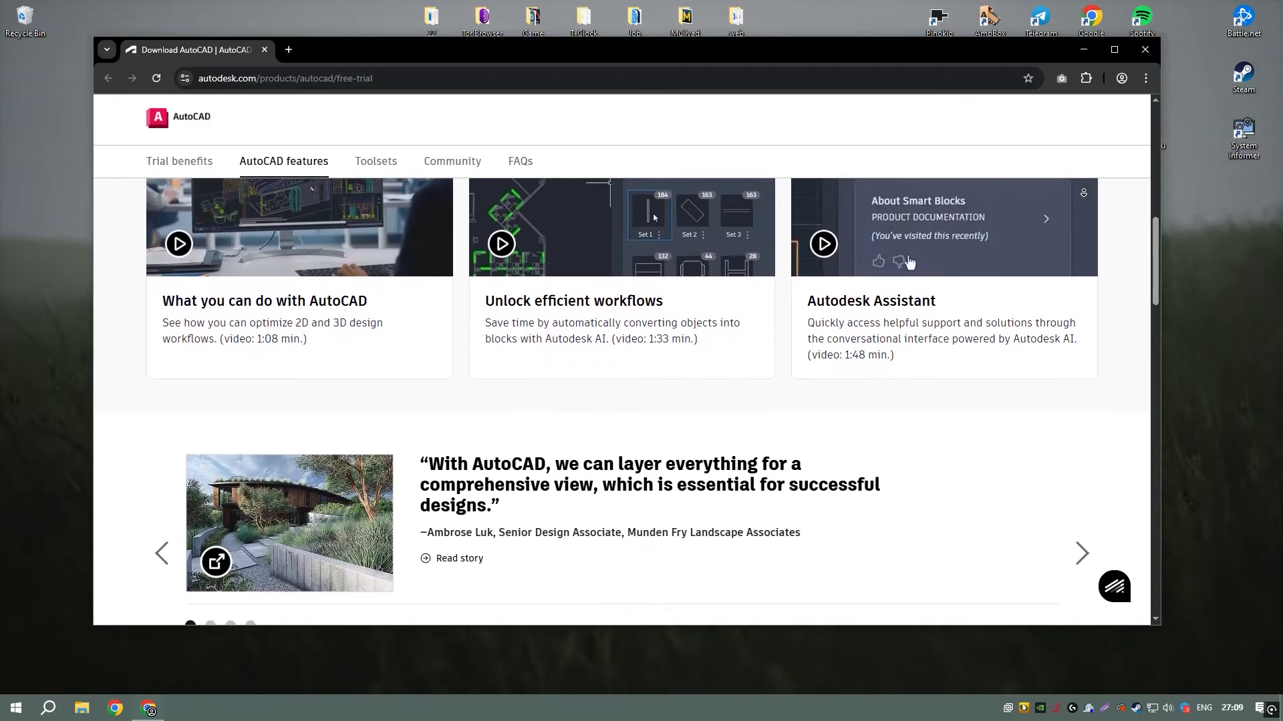
scroll(down, 3)
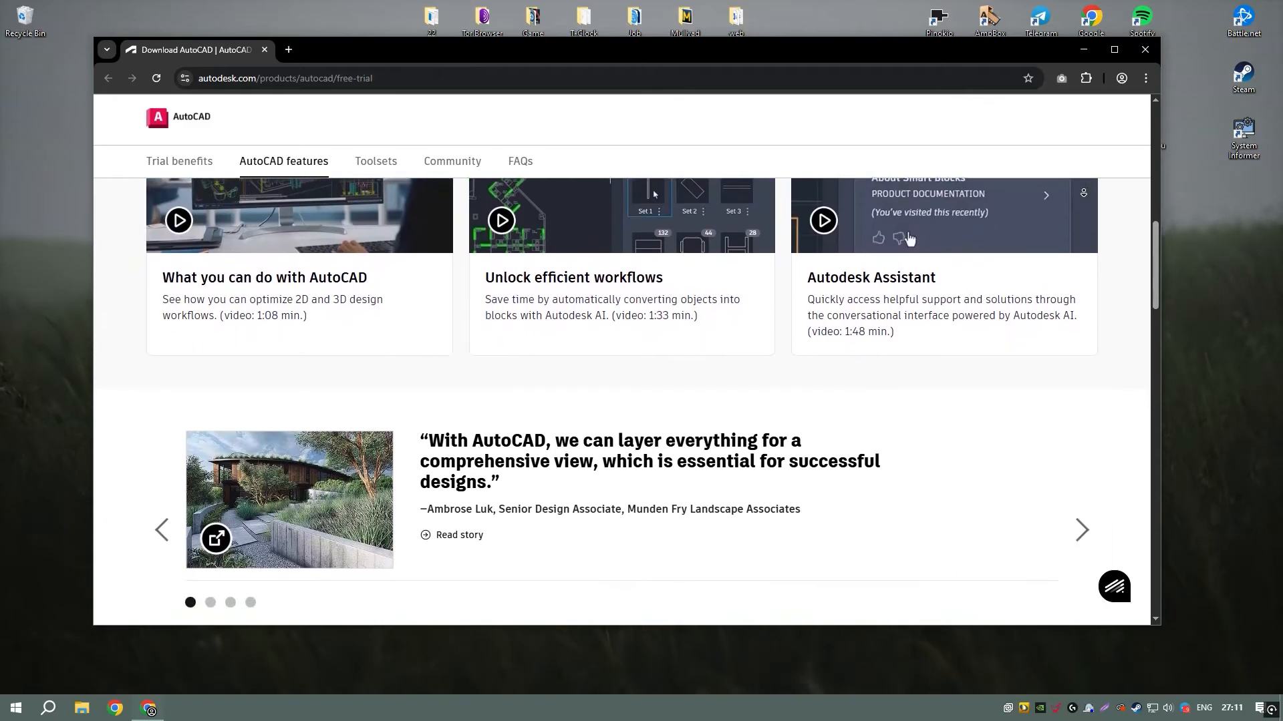
scroll(down, 3)
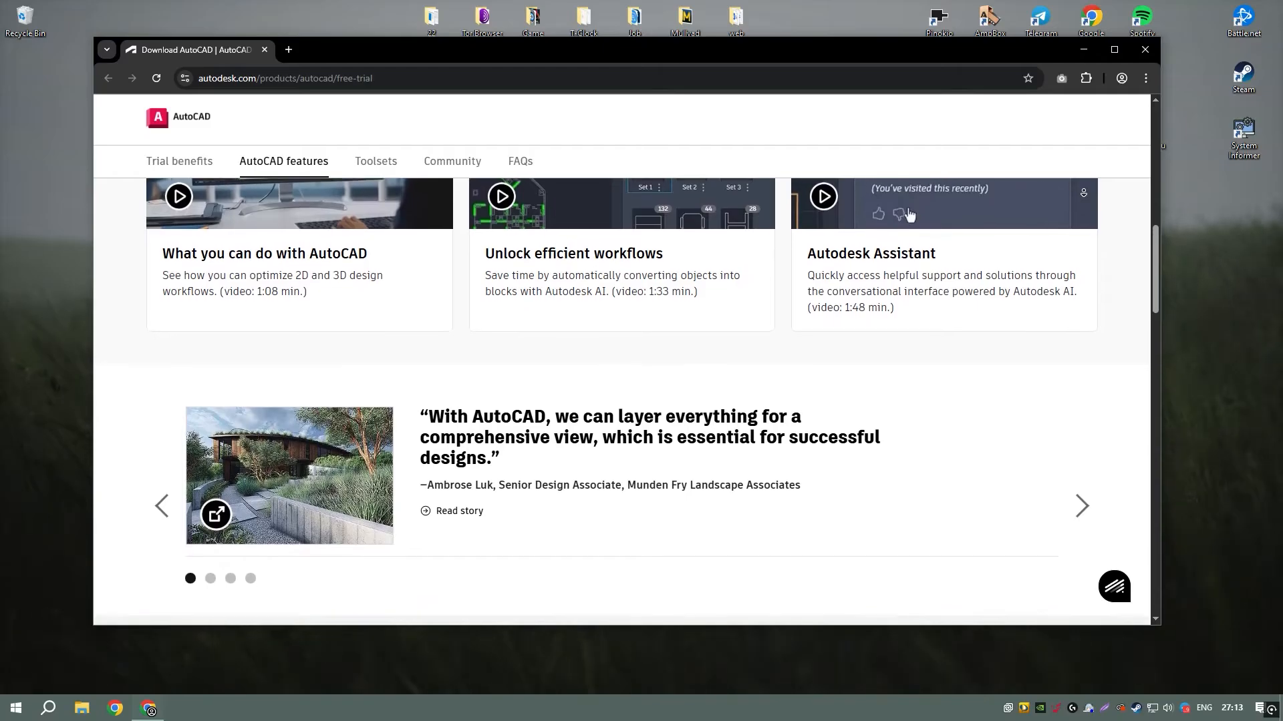
scroll(down, 3)
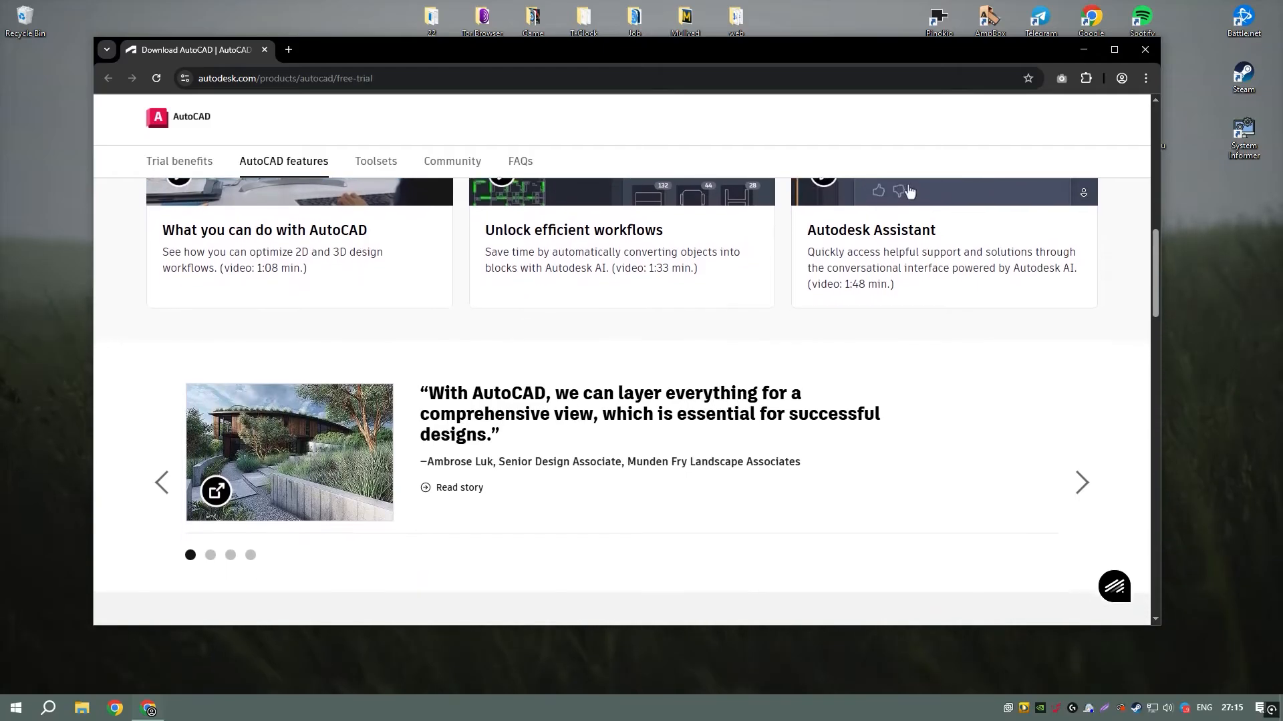
scroll(down, 3)
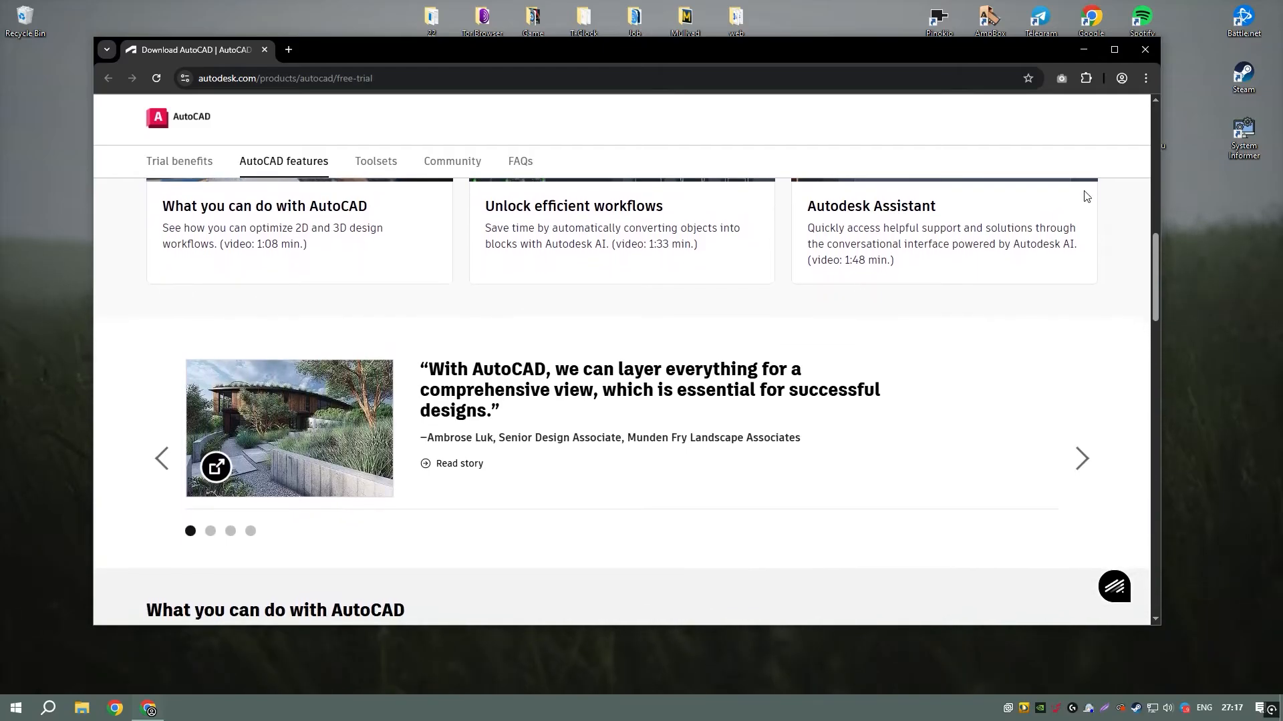
scroll(down, 3)
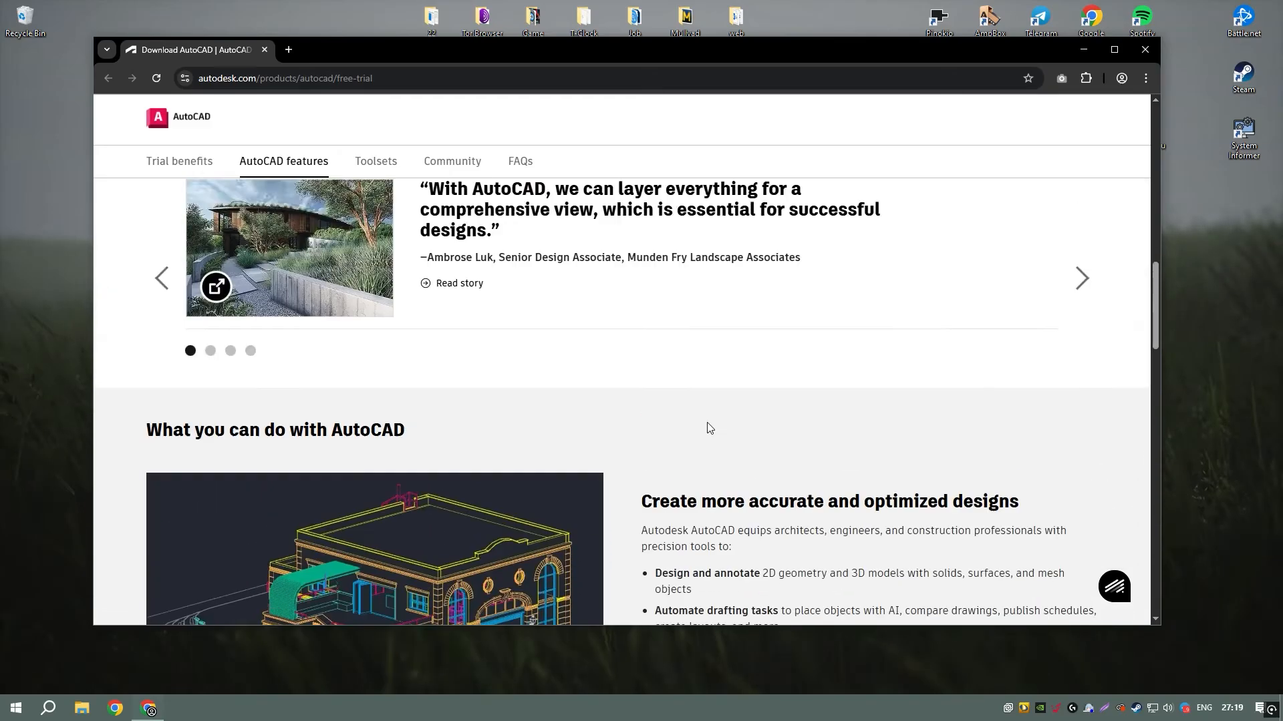
scroll(up, 3)
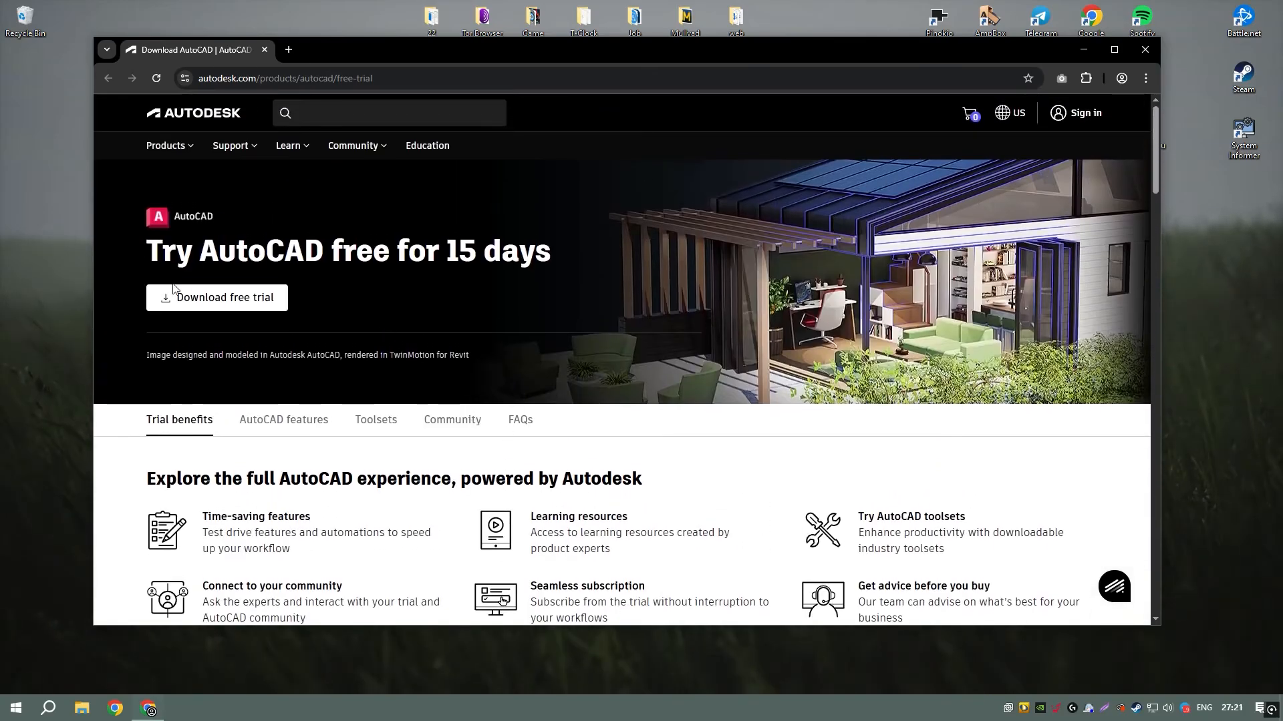
mouse_move(278, 262)
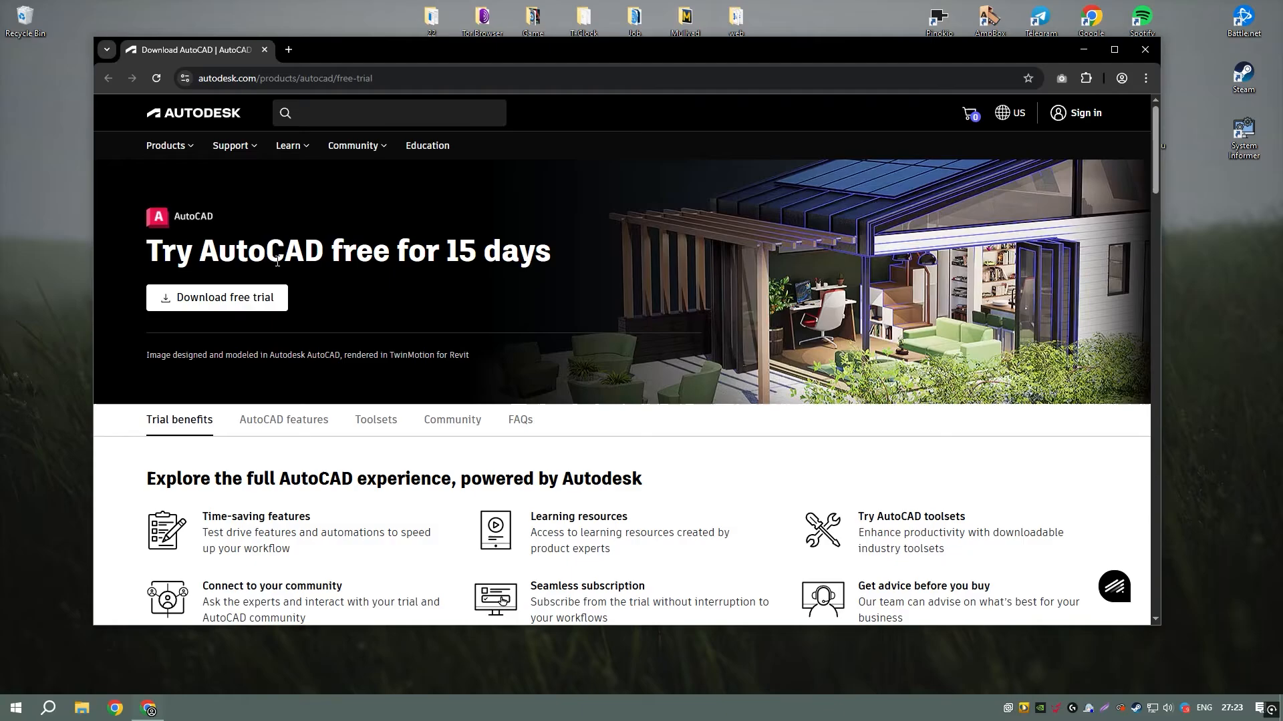
mouse_move(1144, 56)
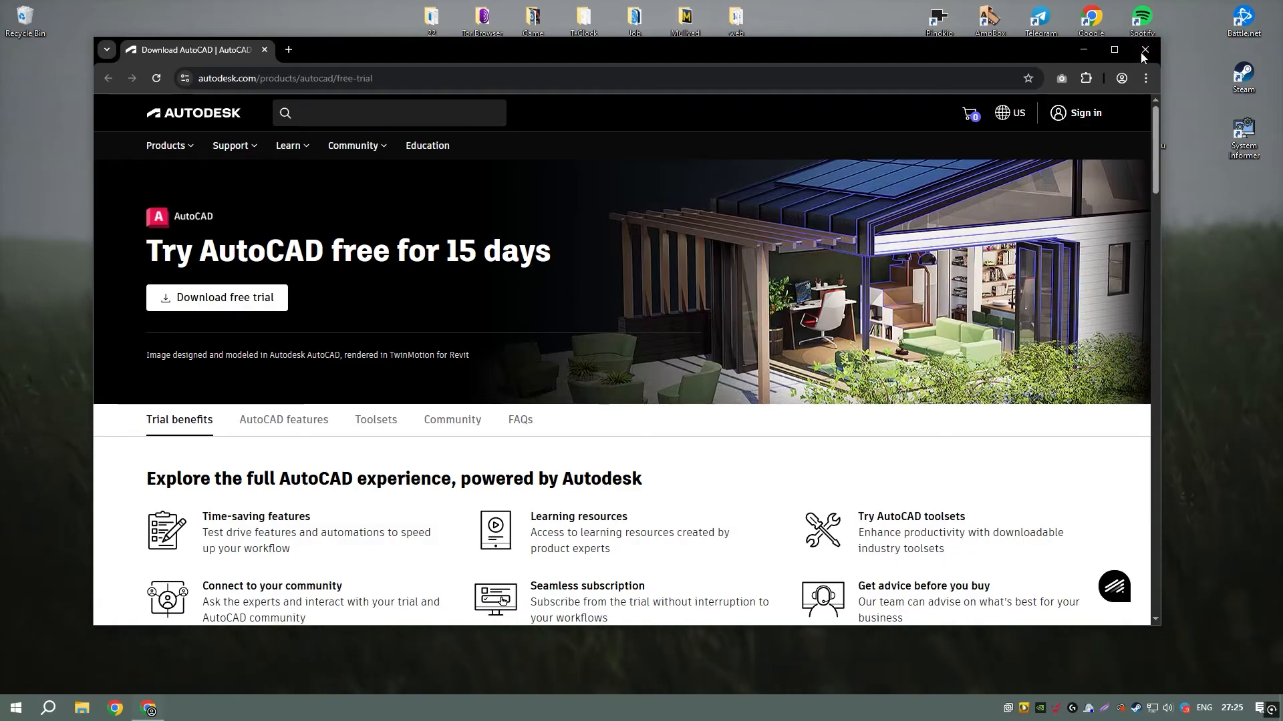
click(1143, 50)
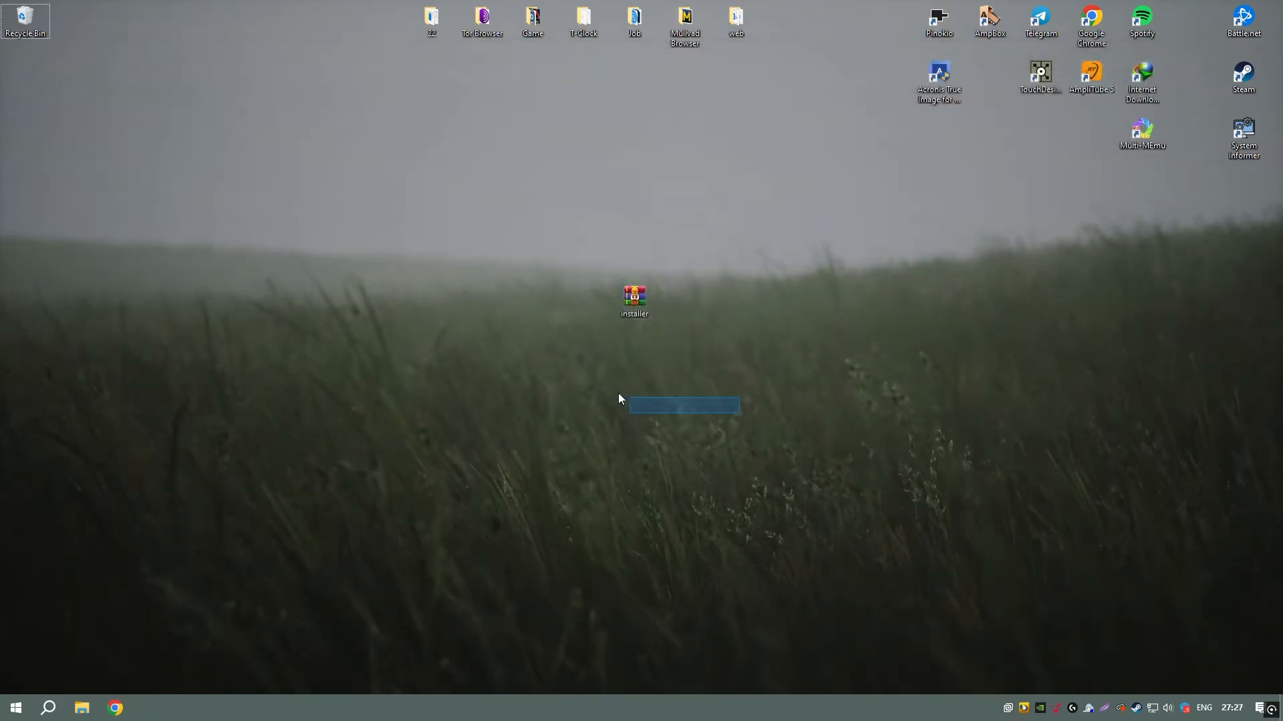
Step: Extract the installer folder from the password-protected installer.rar to the desktop and close WinRAR
double_click(633, 299)
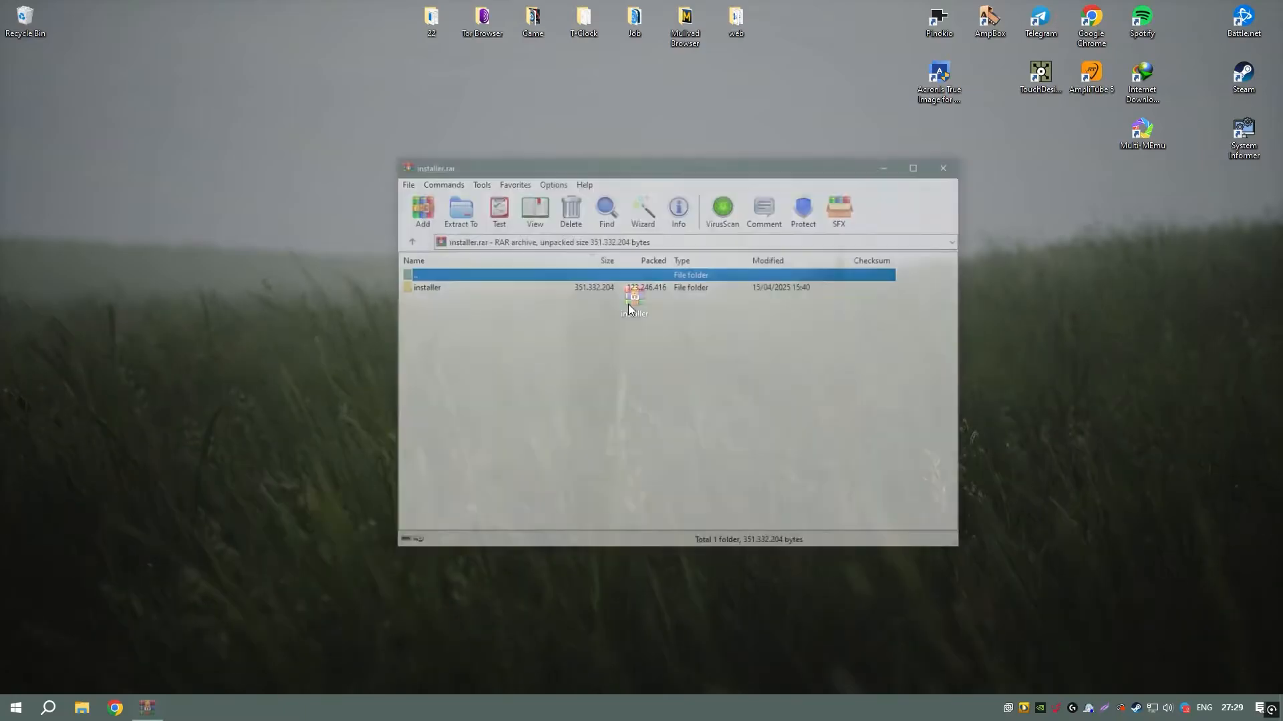
double_click(427, 287)
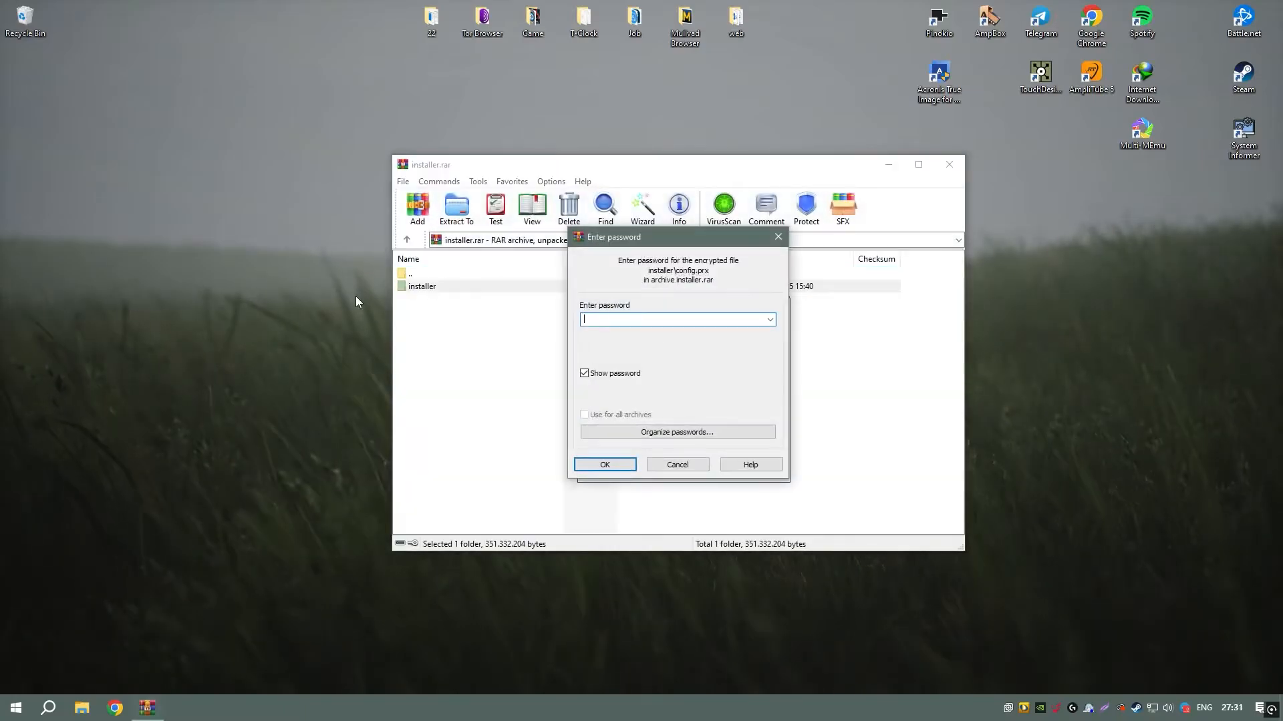
click(604, 465)
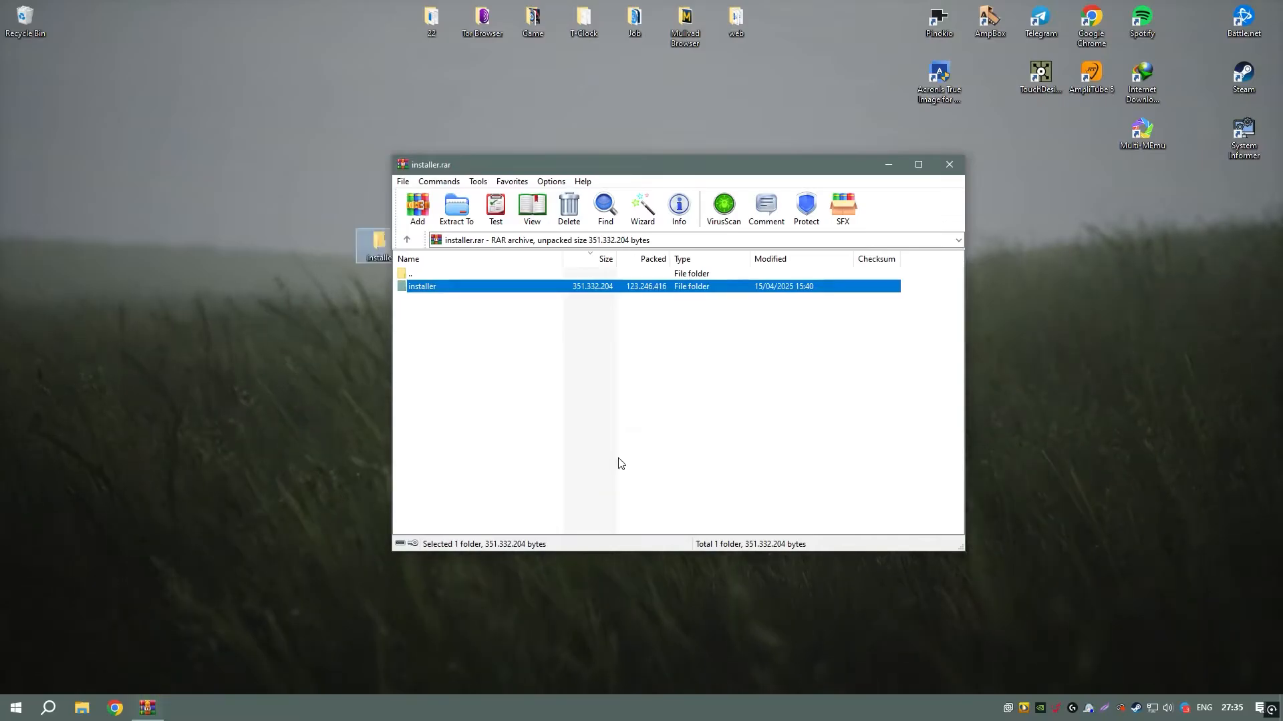
click(948, 164)
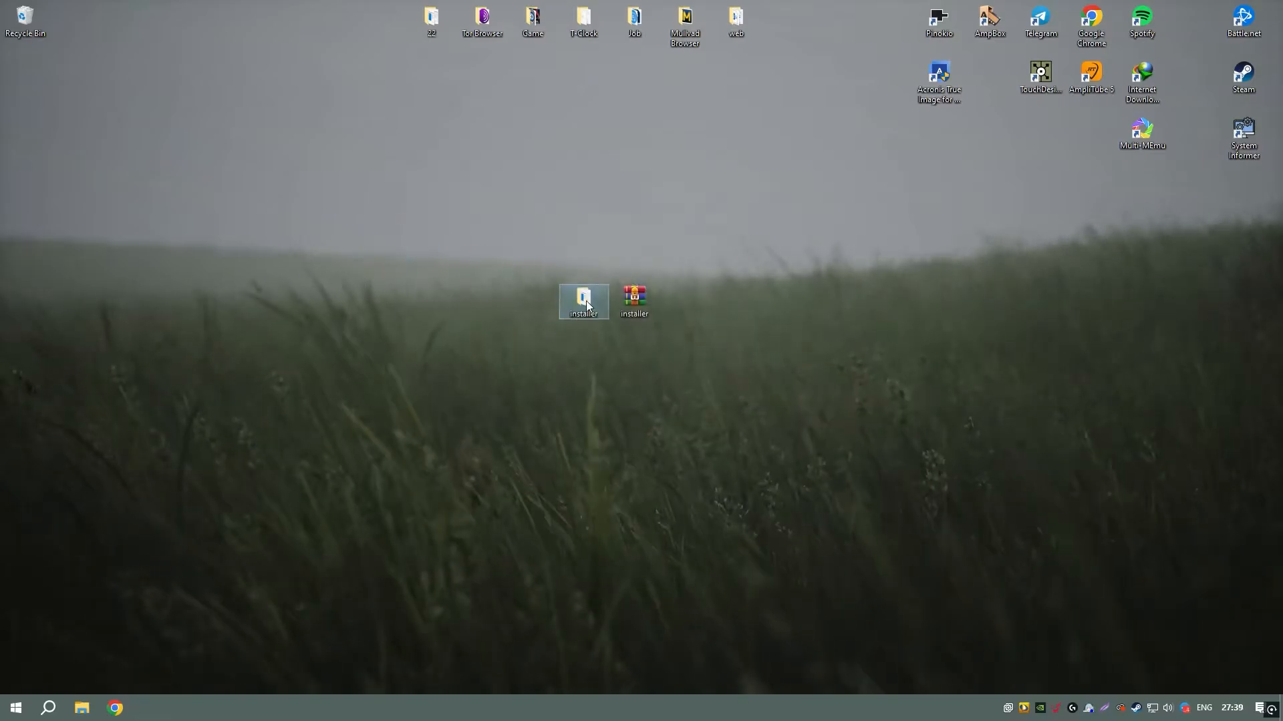
Step: Launch Setup from the extracted installer folder, bringing up its language-selection console
double_click(580, 300)
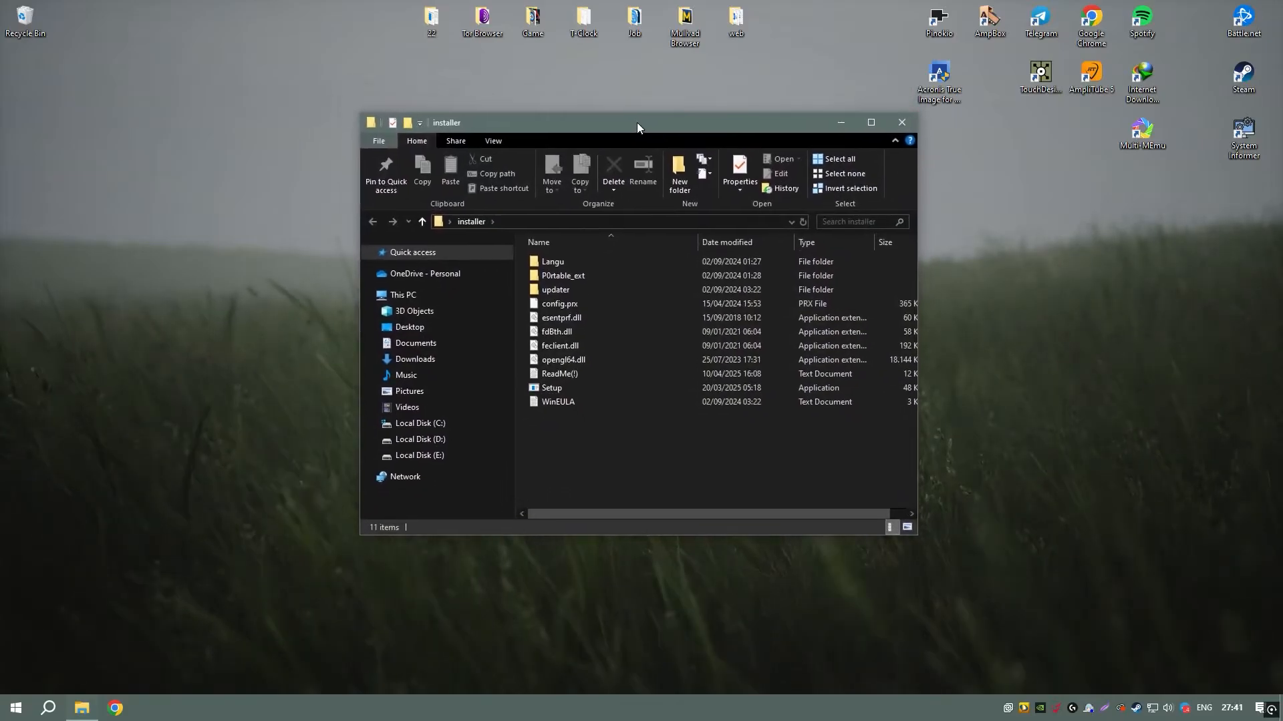
double_click(553, 387)
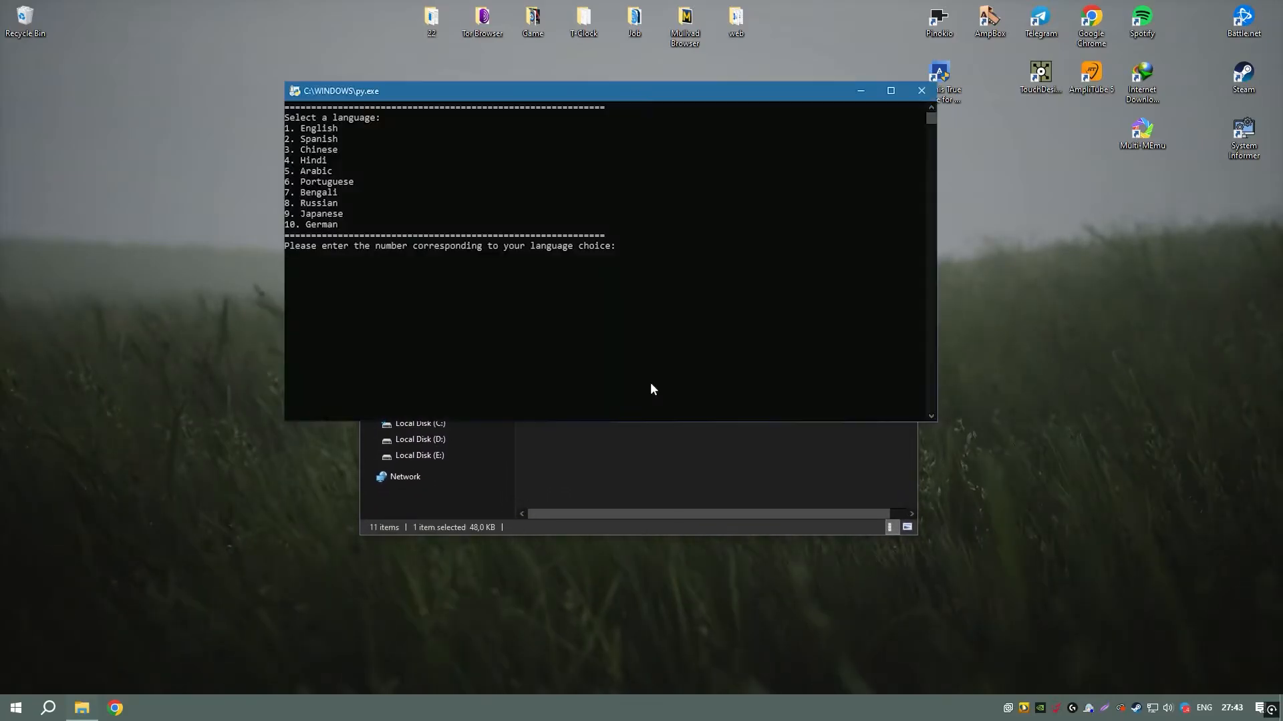